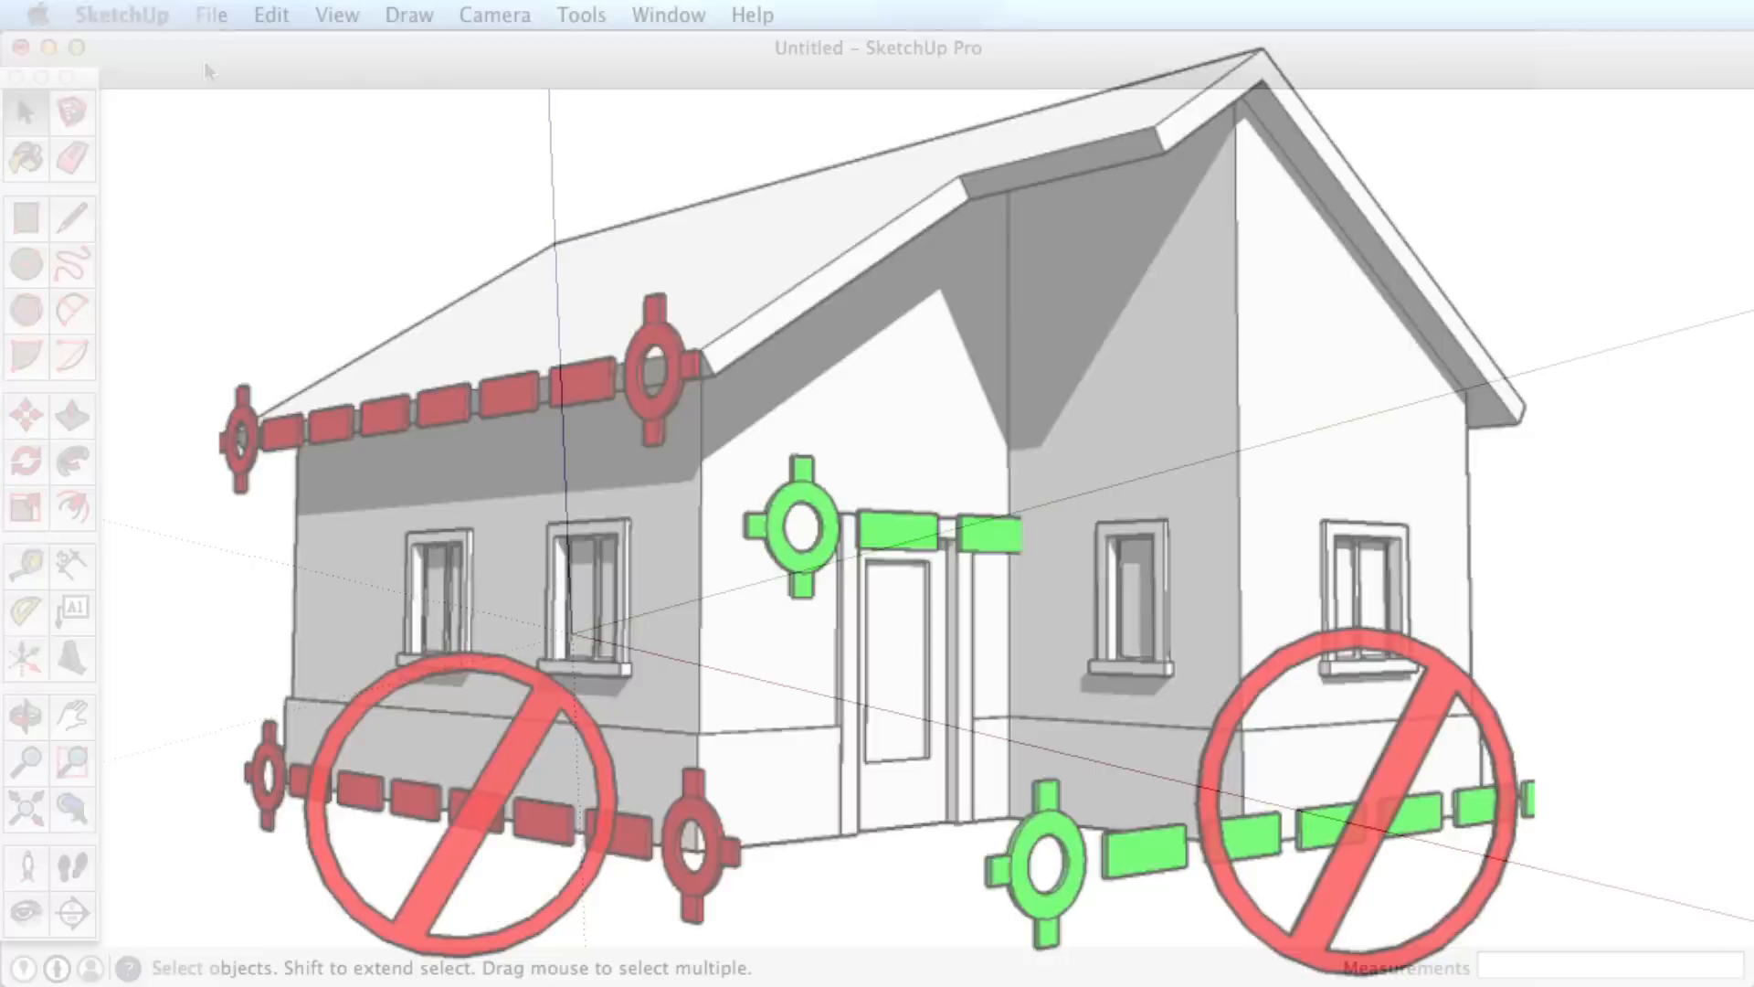
Import view1.jpg of the corner building as a new matched photo
left_click(210, 15)
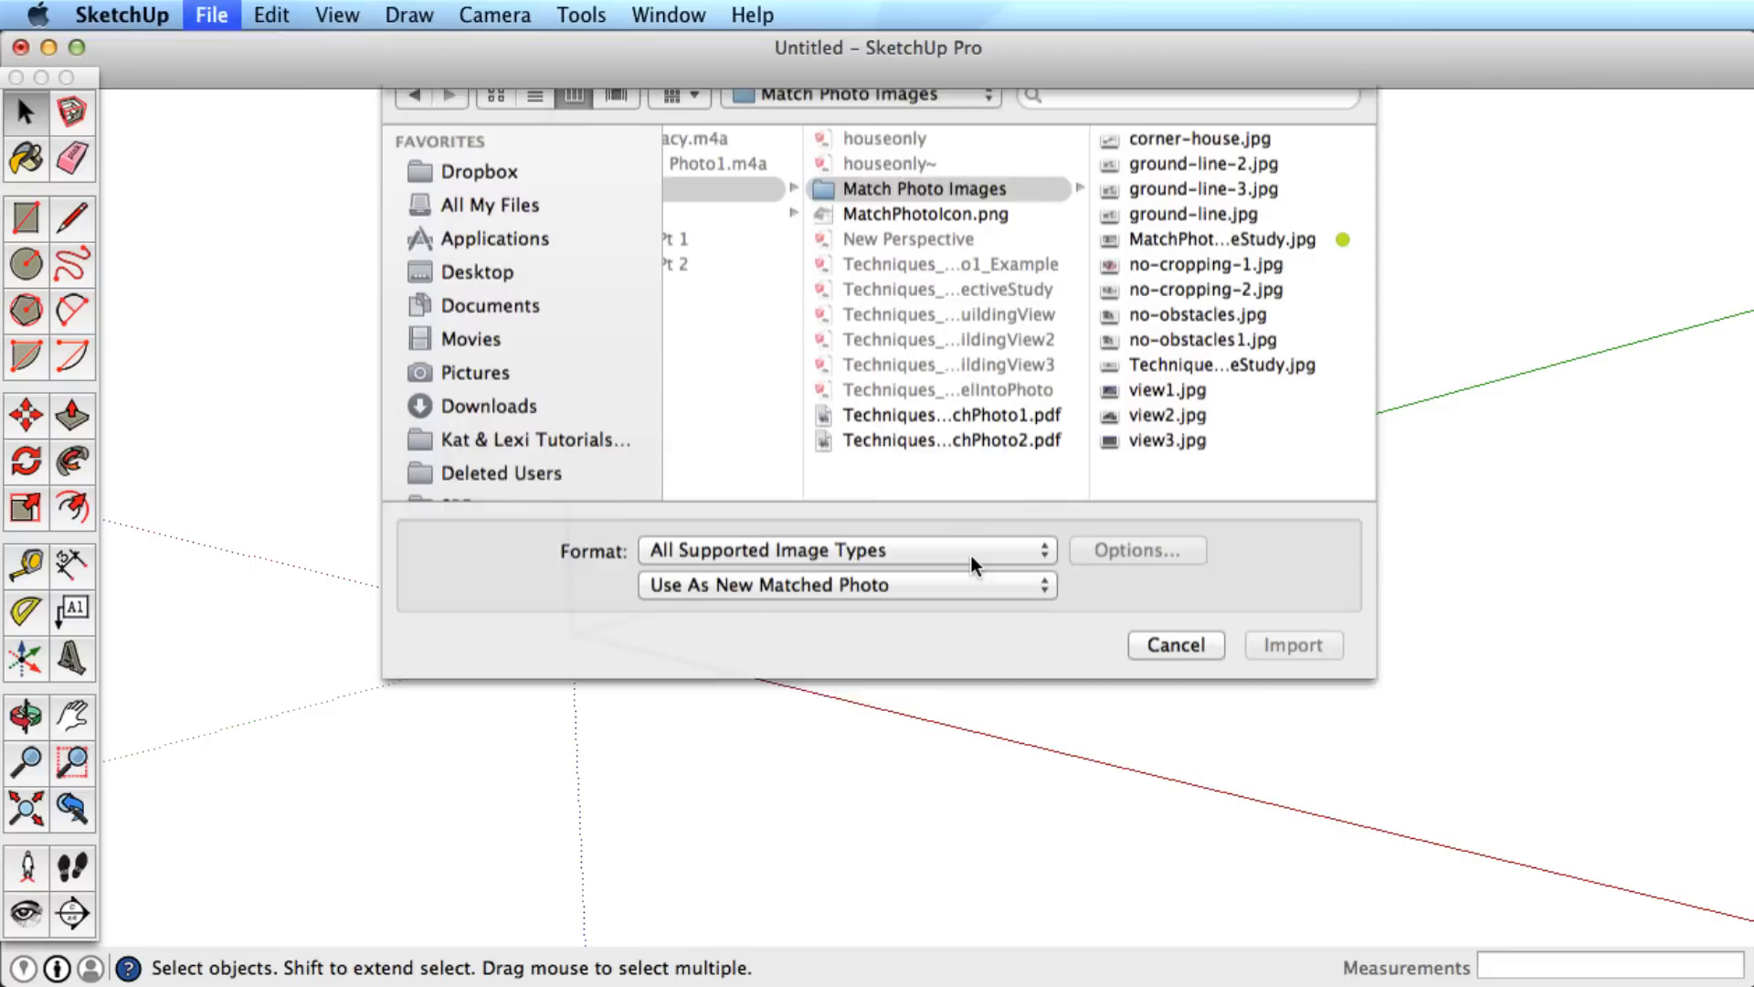
left_click(1291, 645)
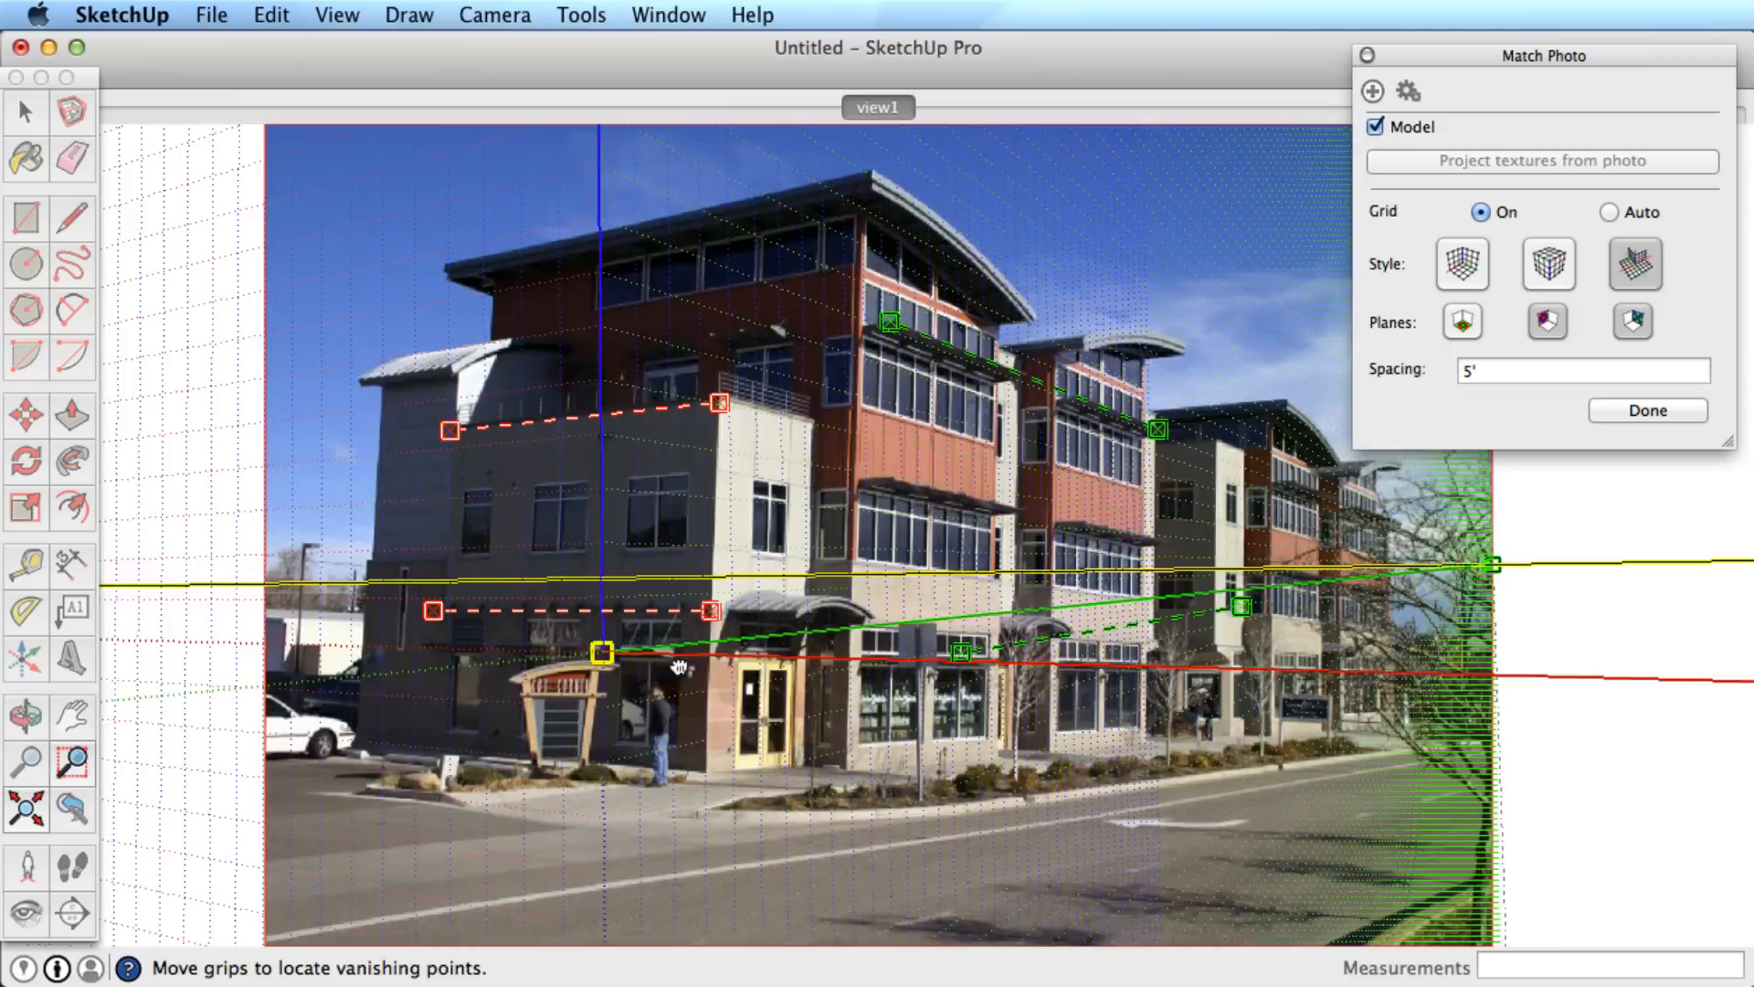
left_click_drag(601, 652, 1135, 658)
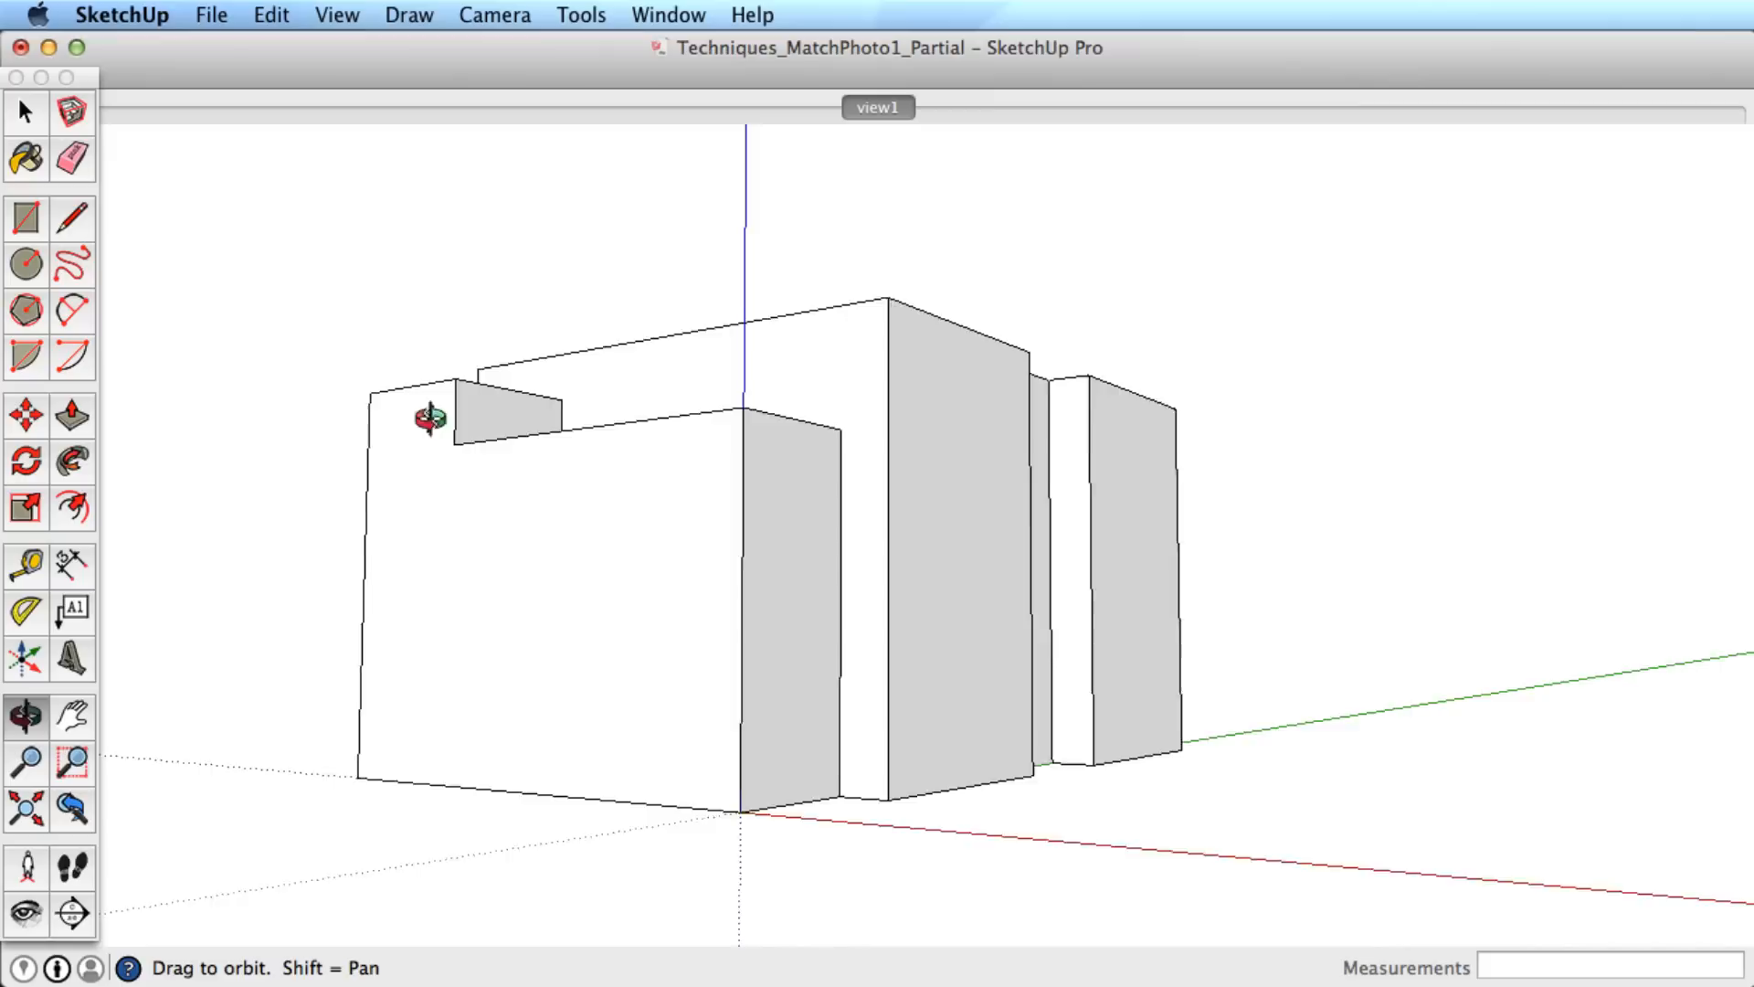
Switch to the view2 scene and hide the model in the Match Photo panel
left_click(212, 15)
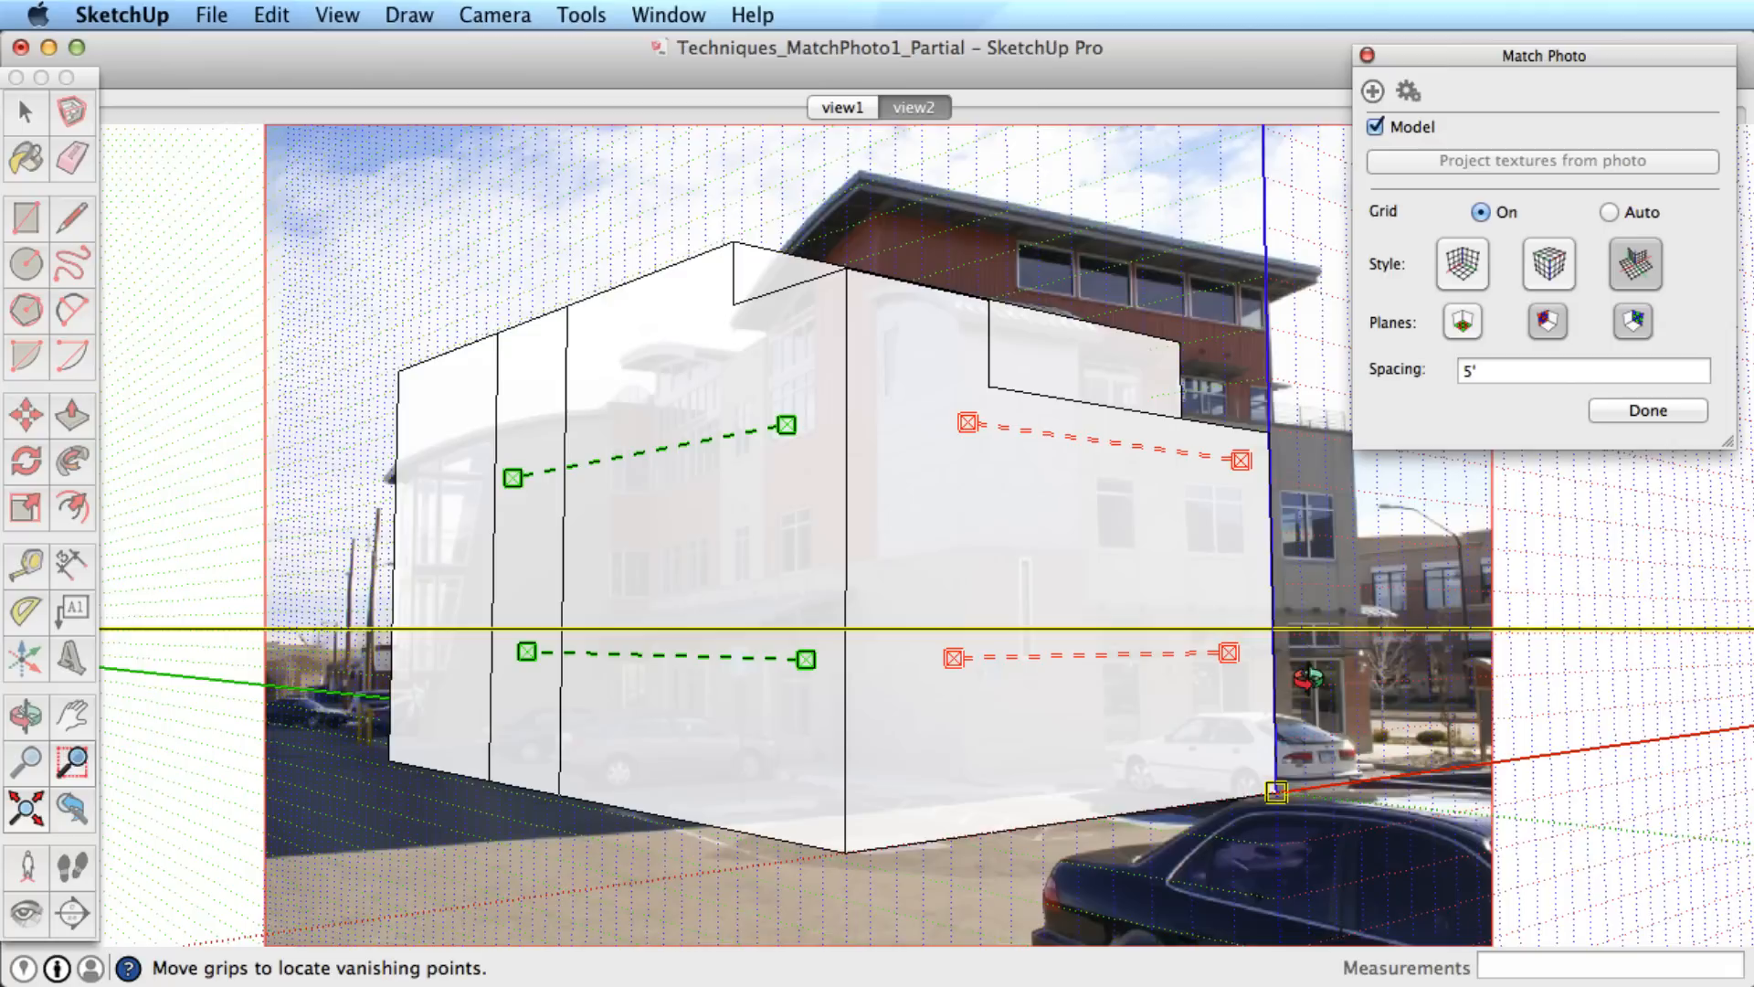
left_click(1375, 126)
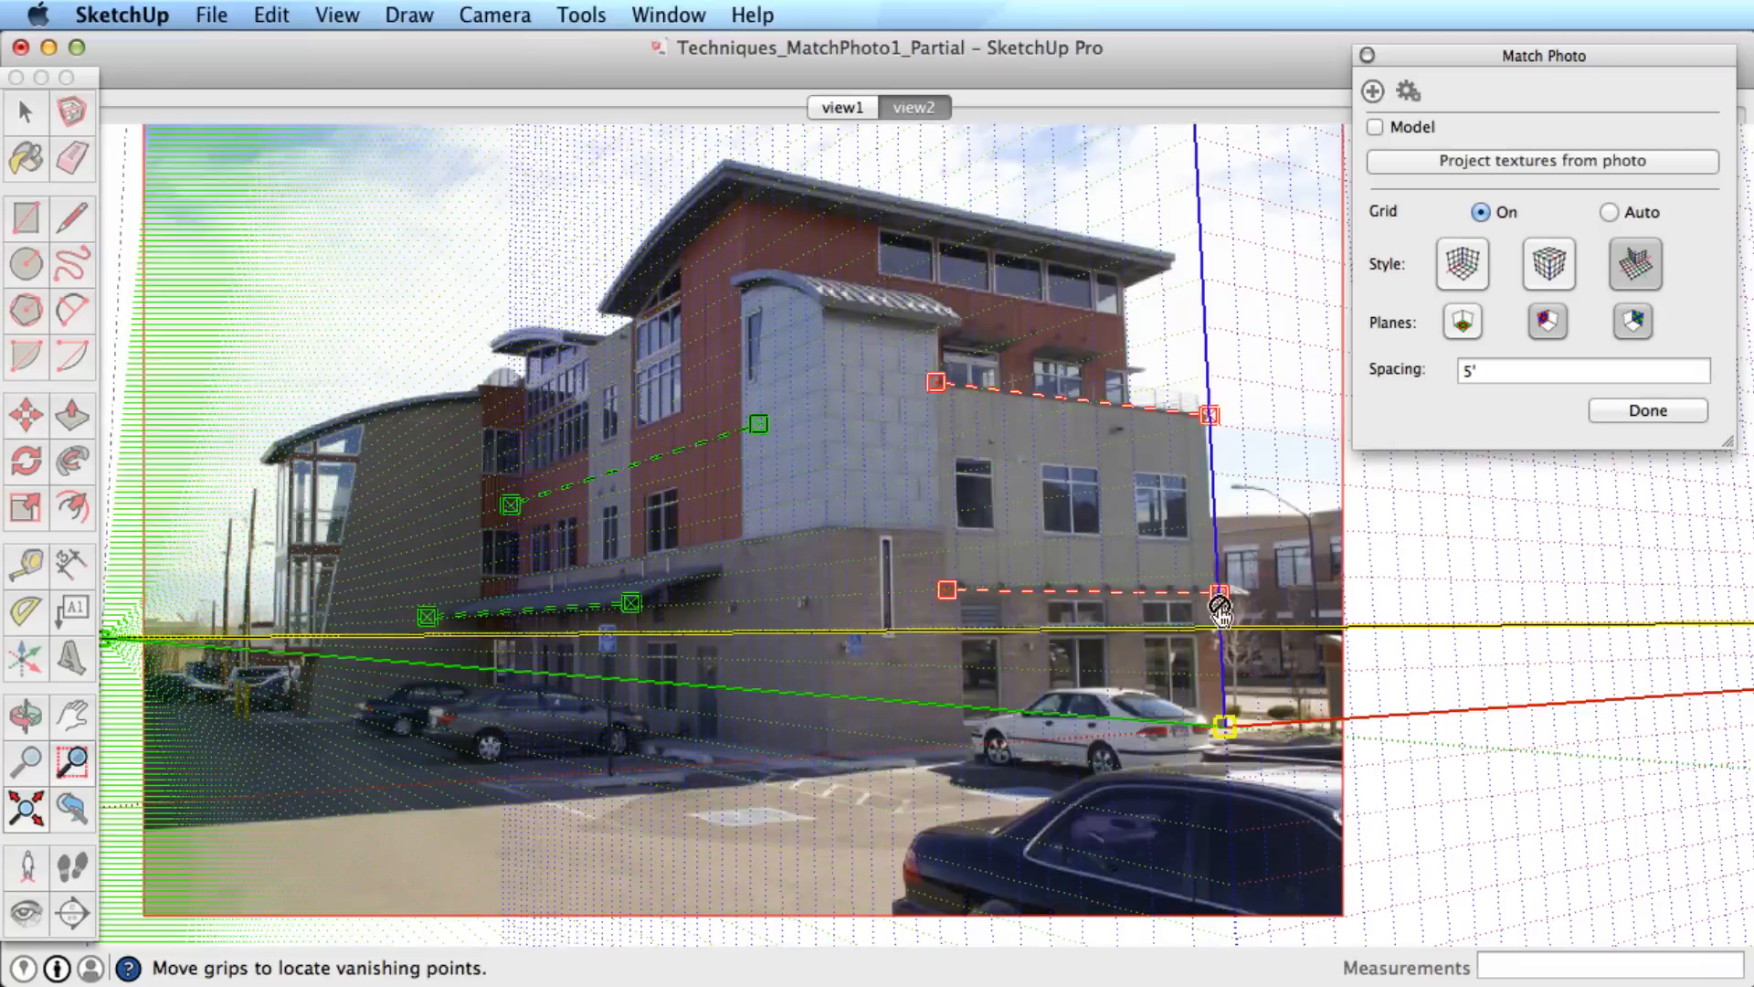
Re-show the model over the second matched photo and finish the match
left_click(1375, 126)
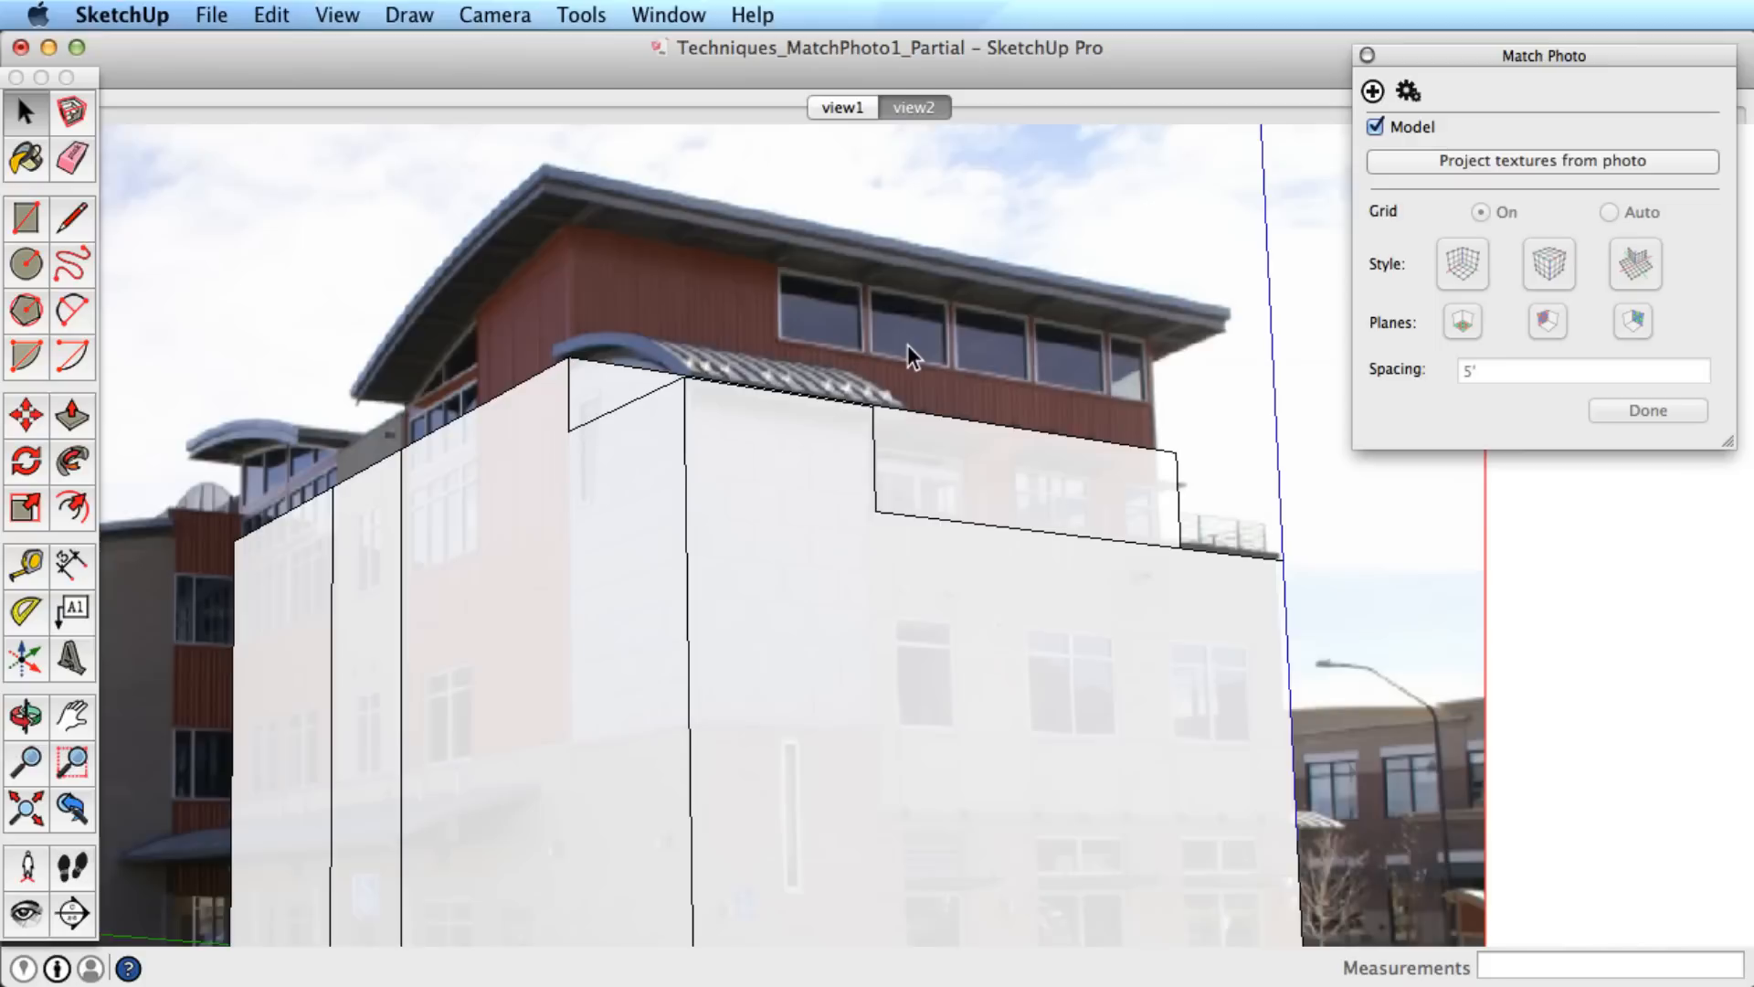
Load Techniques_MatchPhoto2_BuildingView3.skp and return to the second photo's camera view
left_click(913, 108)
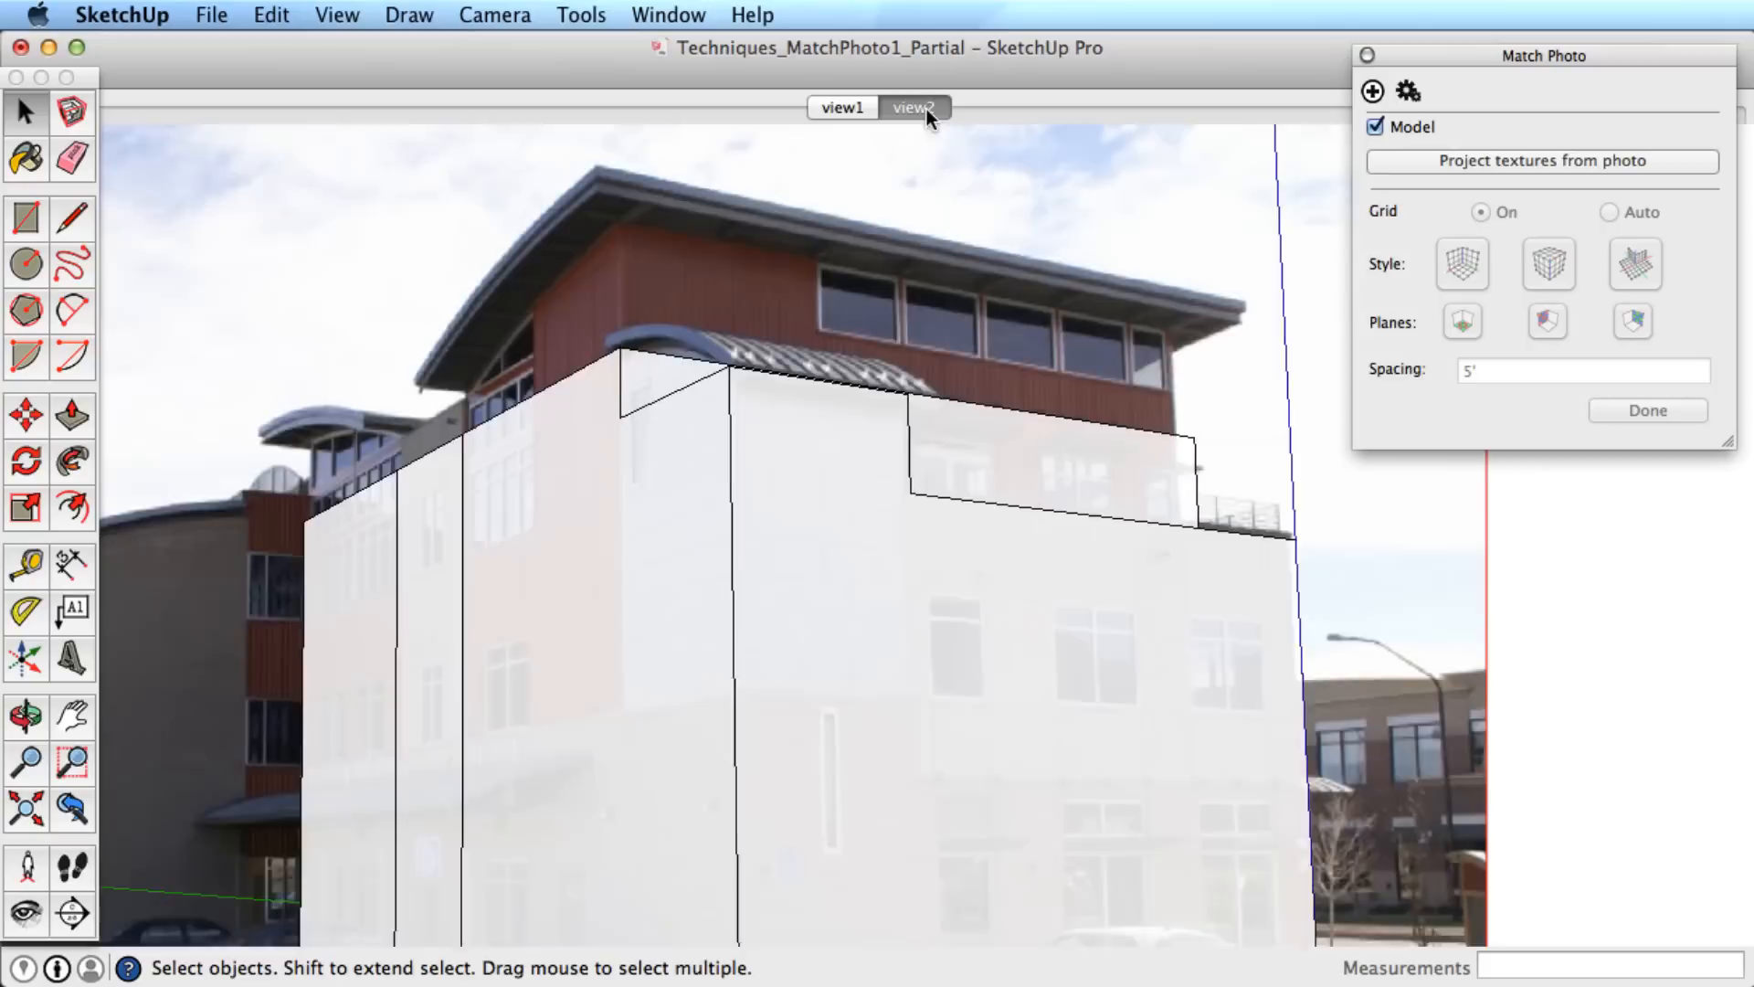
left_click(841, 107)
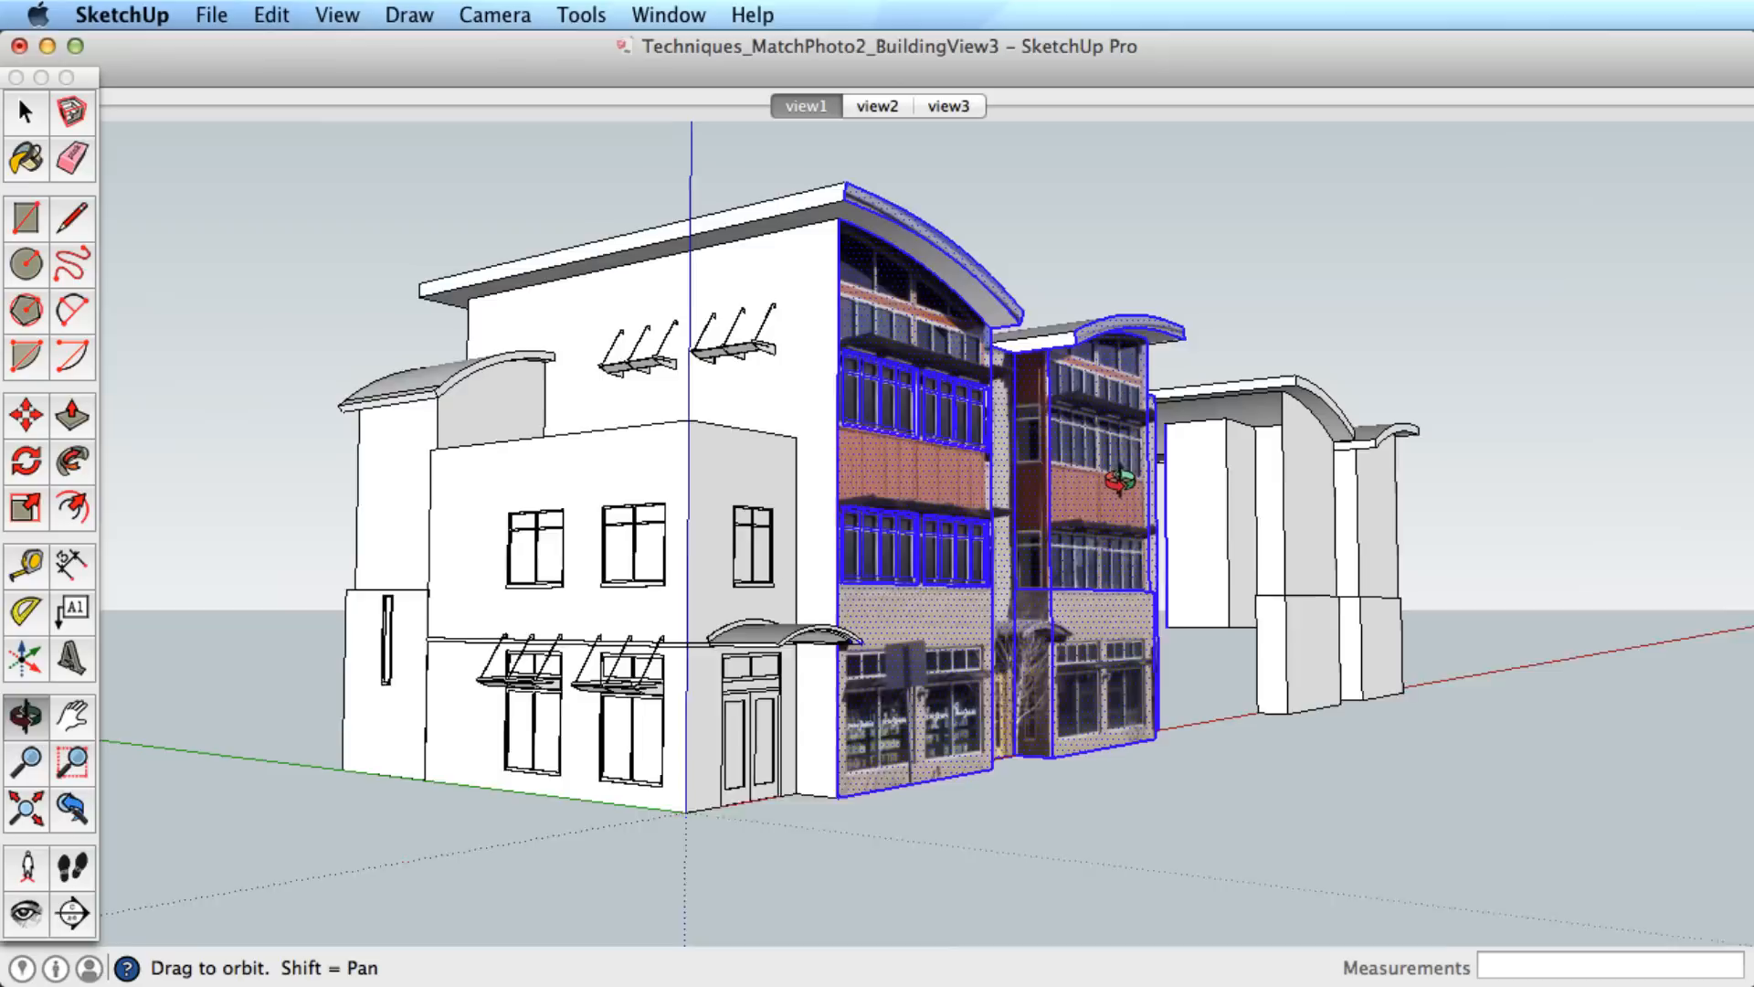
Inspect the textured building, then project textures from the view2 photo onto it
left_click_drag(1118, 481, 806, 515)
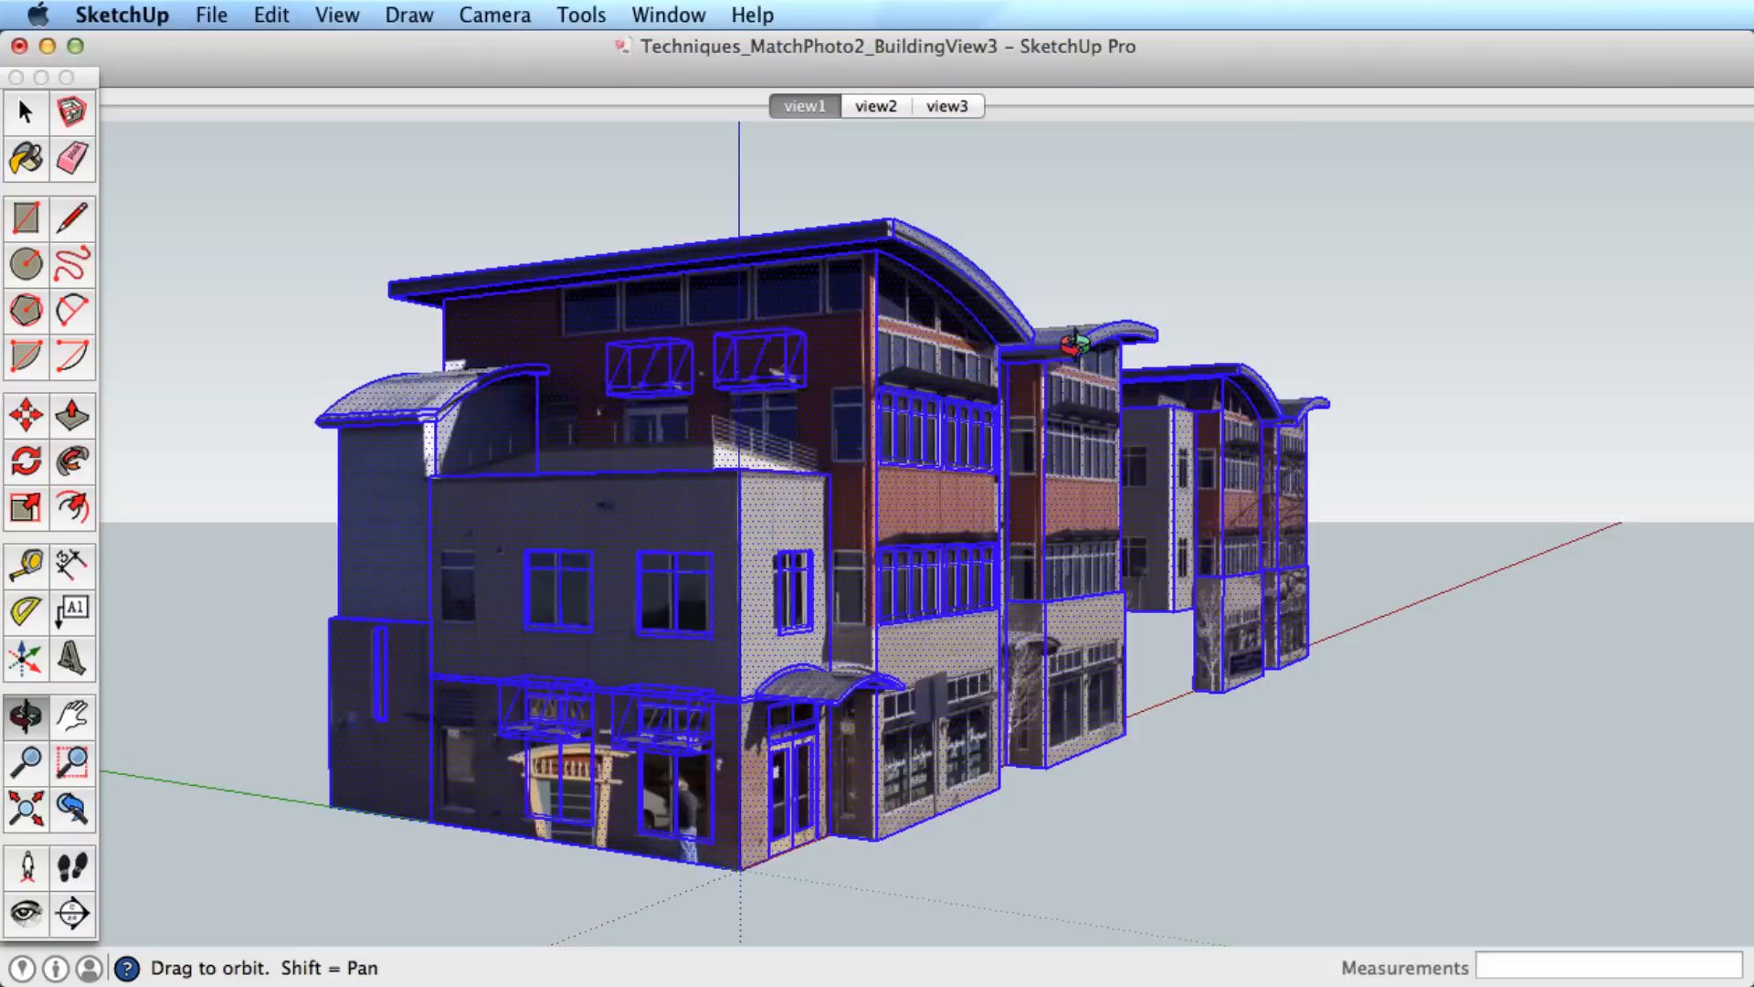
left_click(875, 106)
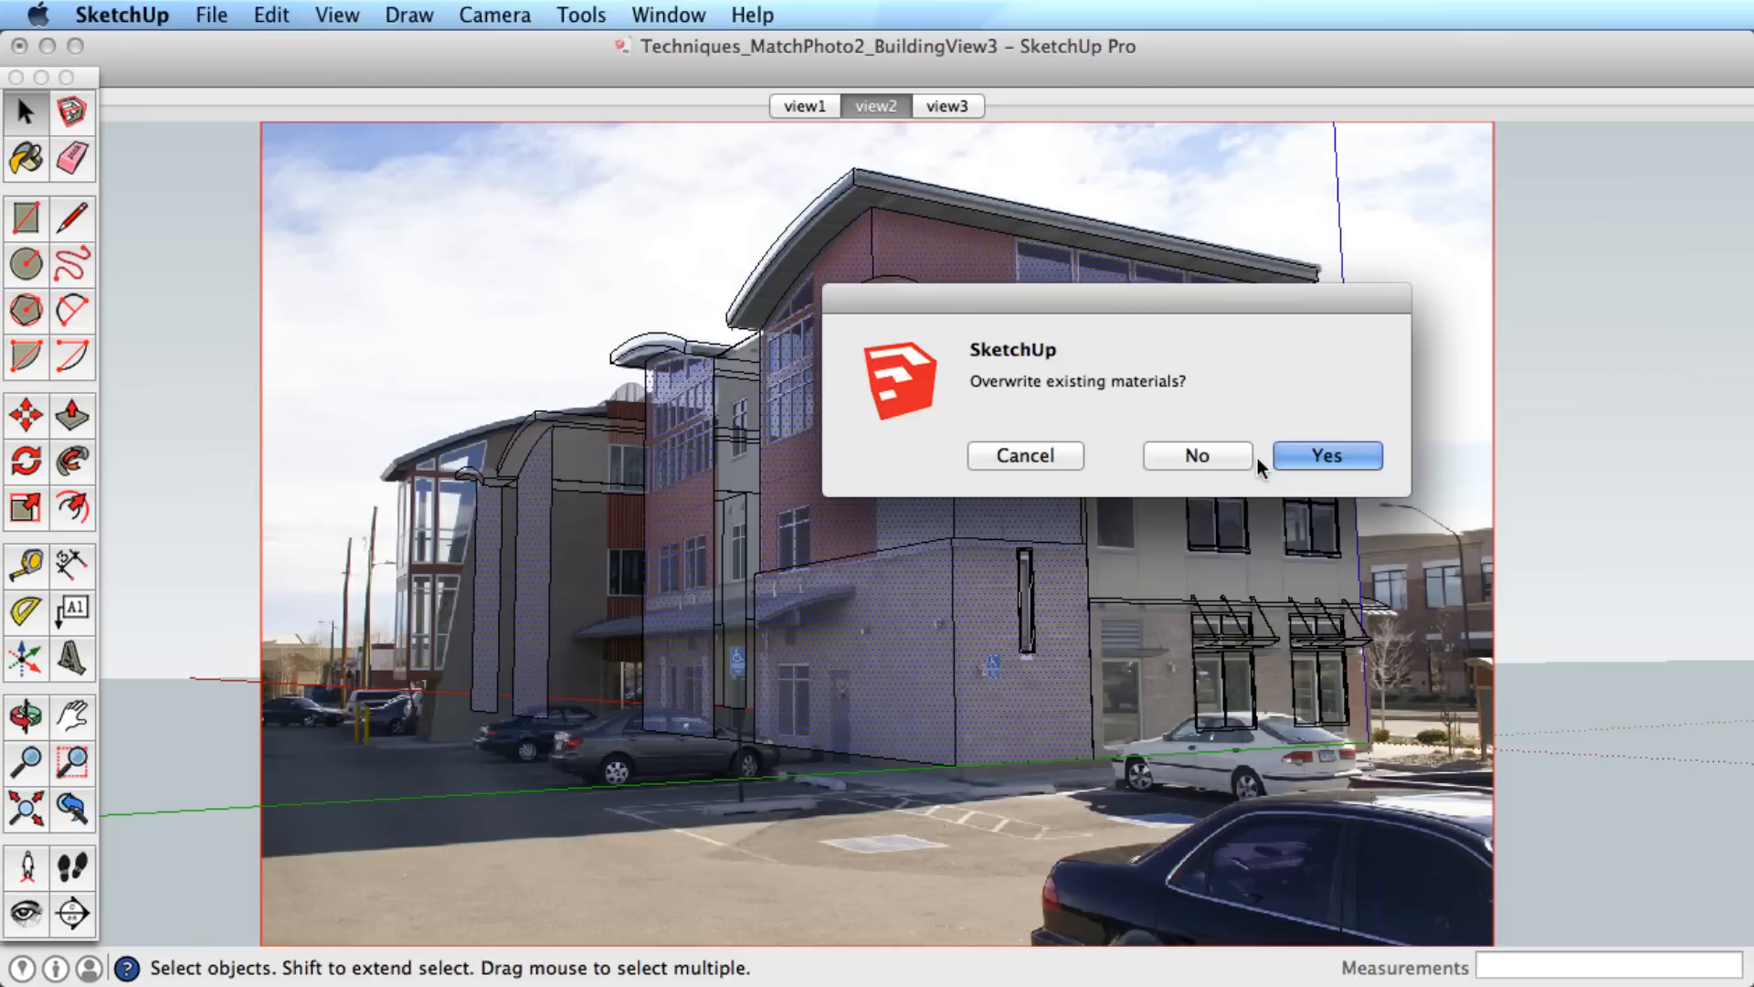
Confirm overwriting existing materials so the second photo's textures apply
left_click(1326, 455)
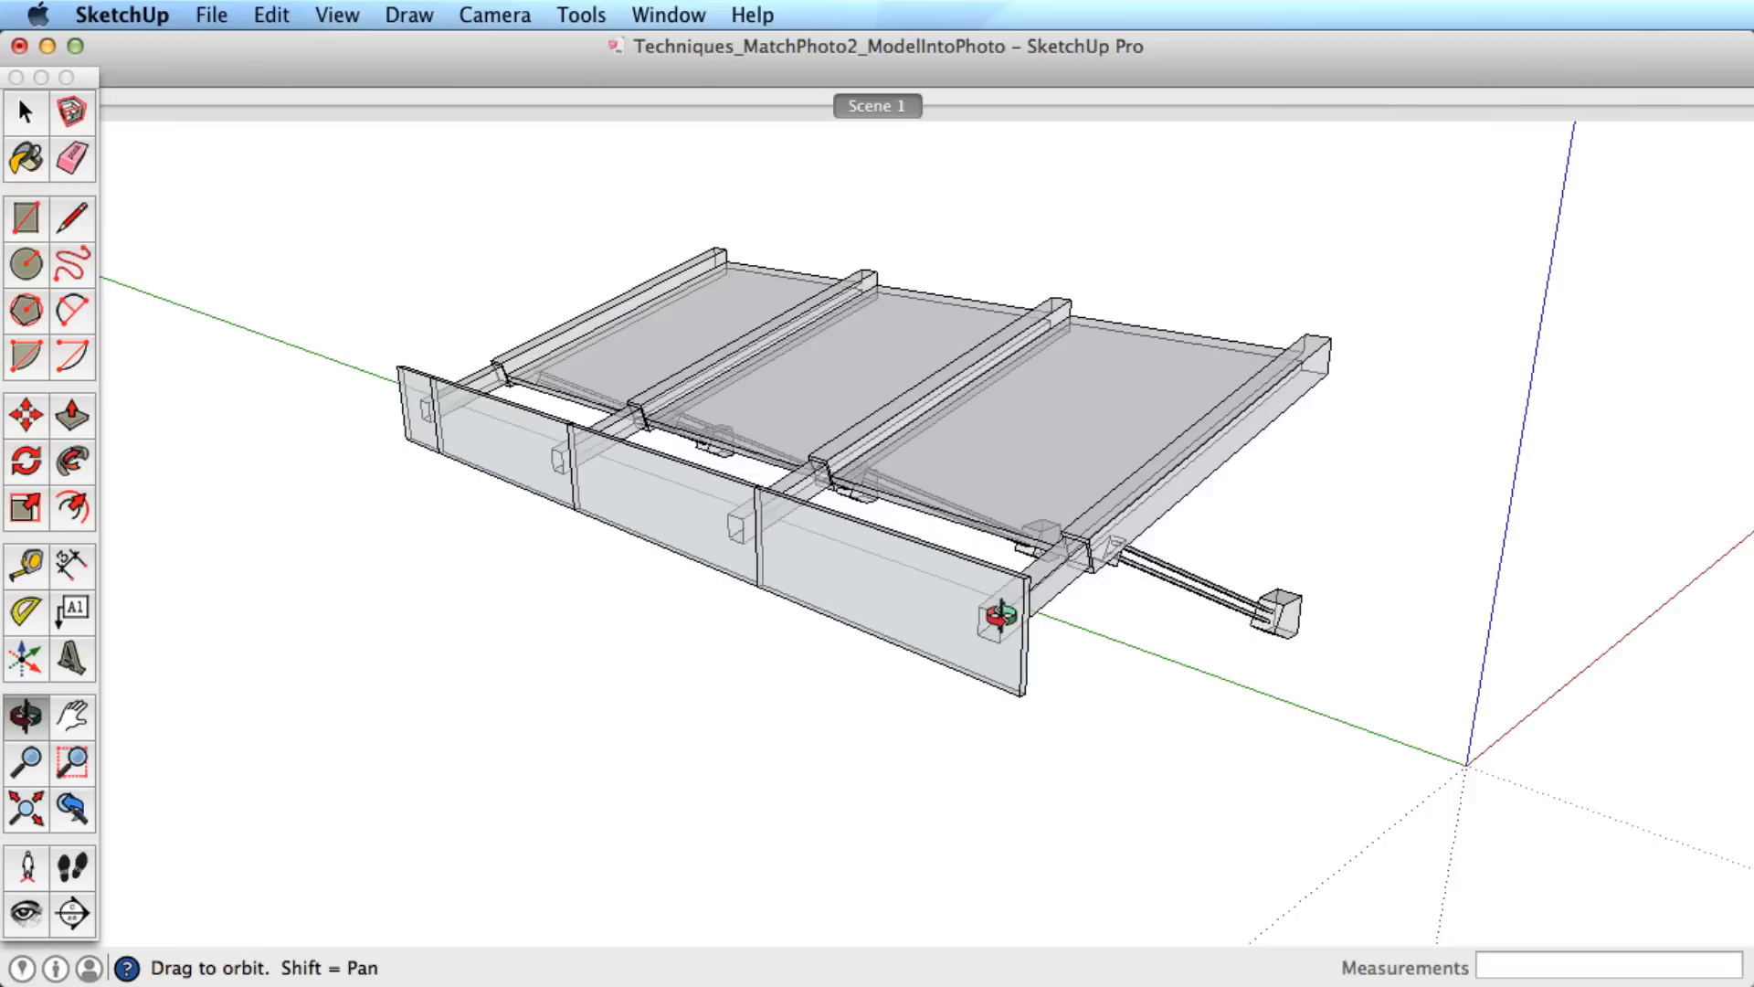
View the awning from the front and begin importing view3.jpg as a matched photo
left_click_drag(996, 615, 648, 605)
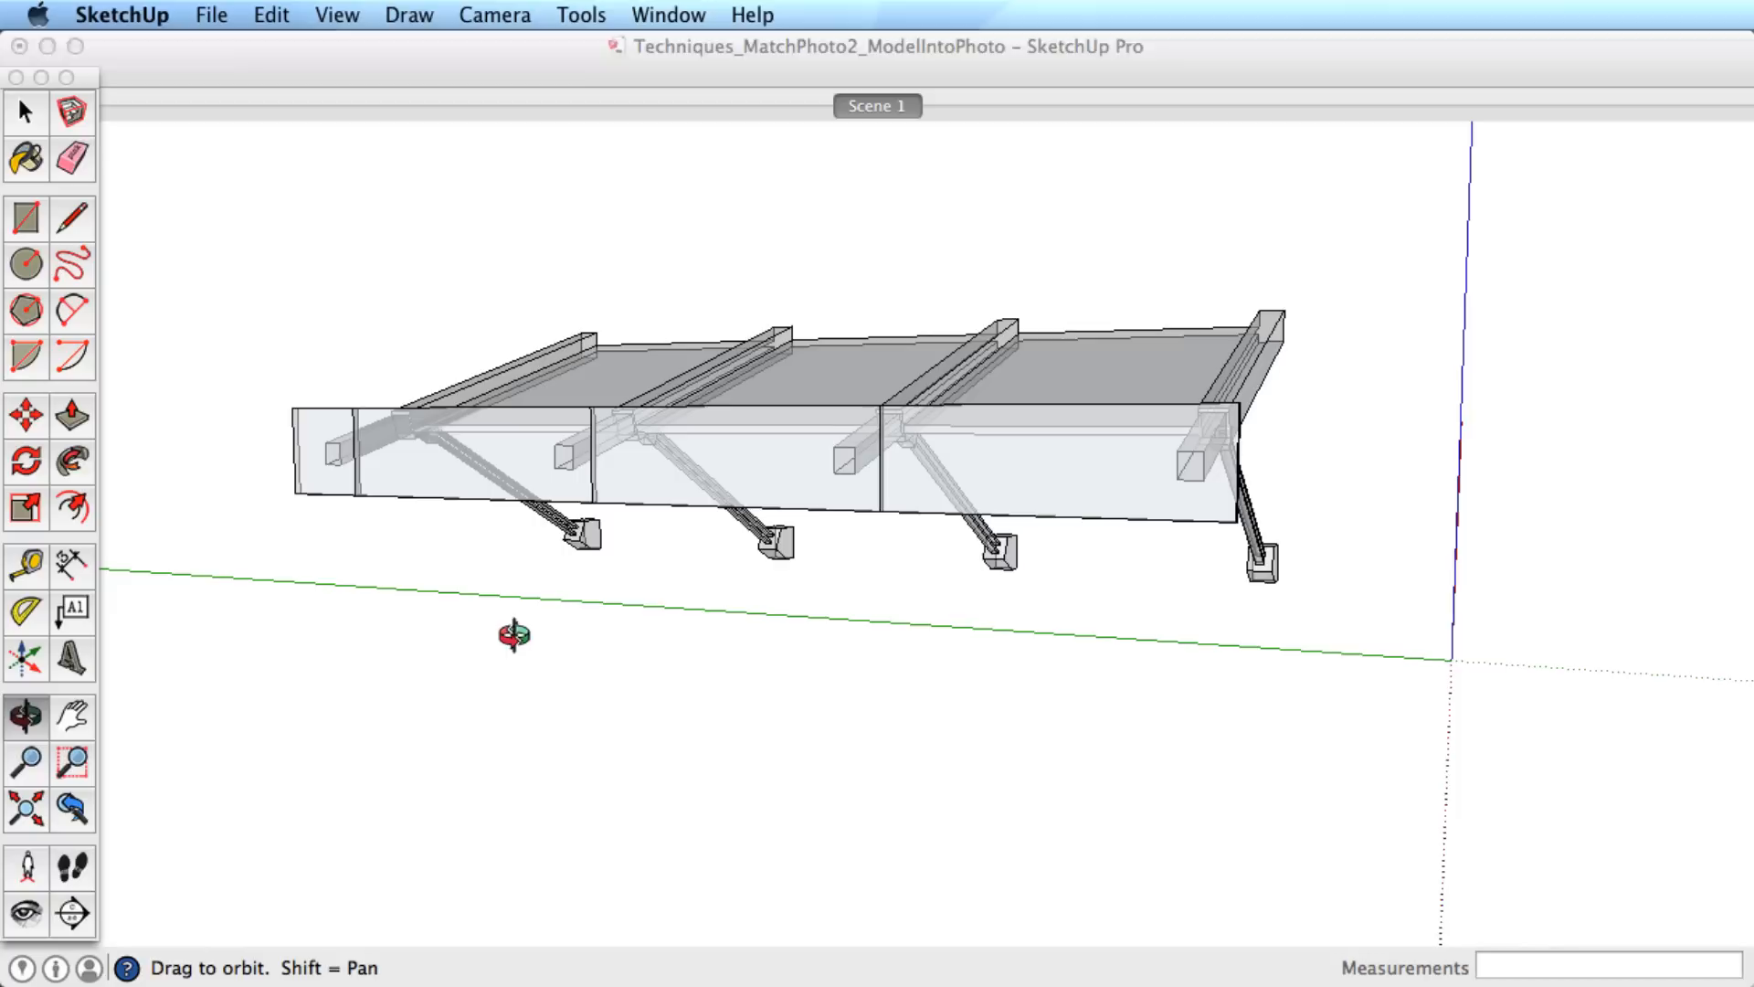
left_click(919, 208)
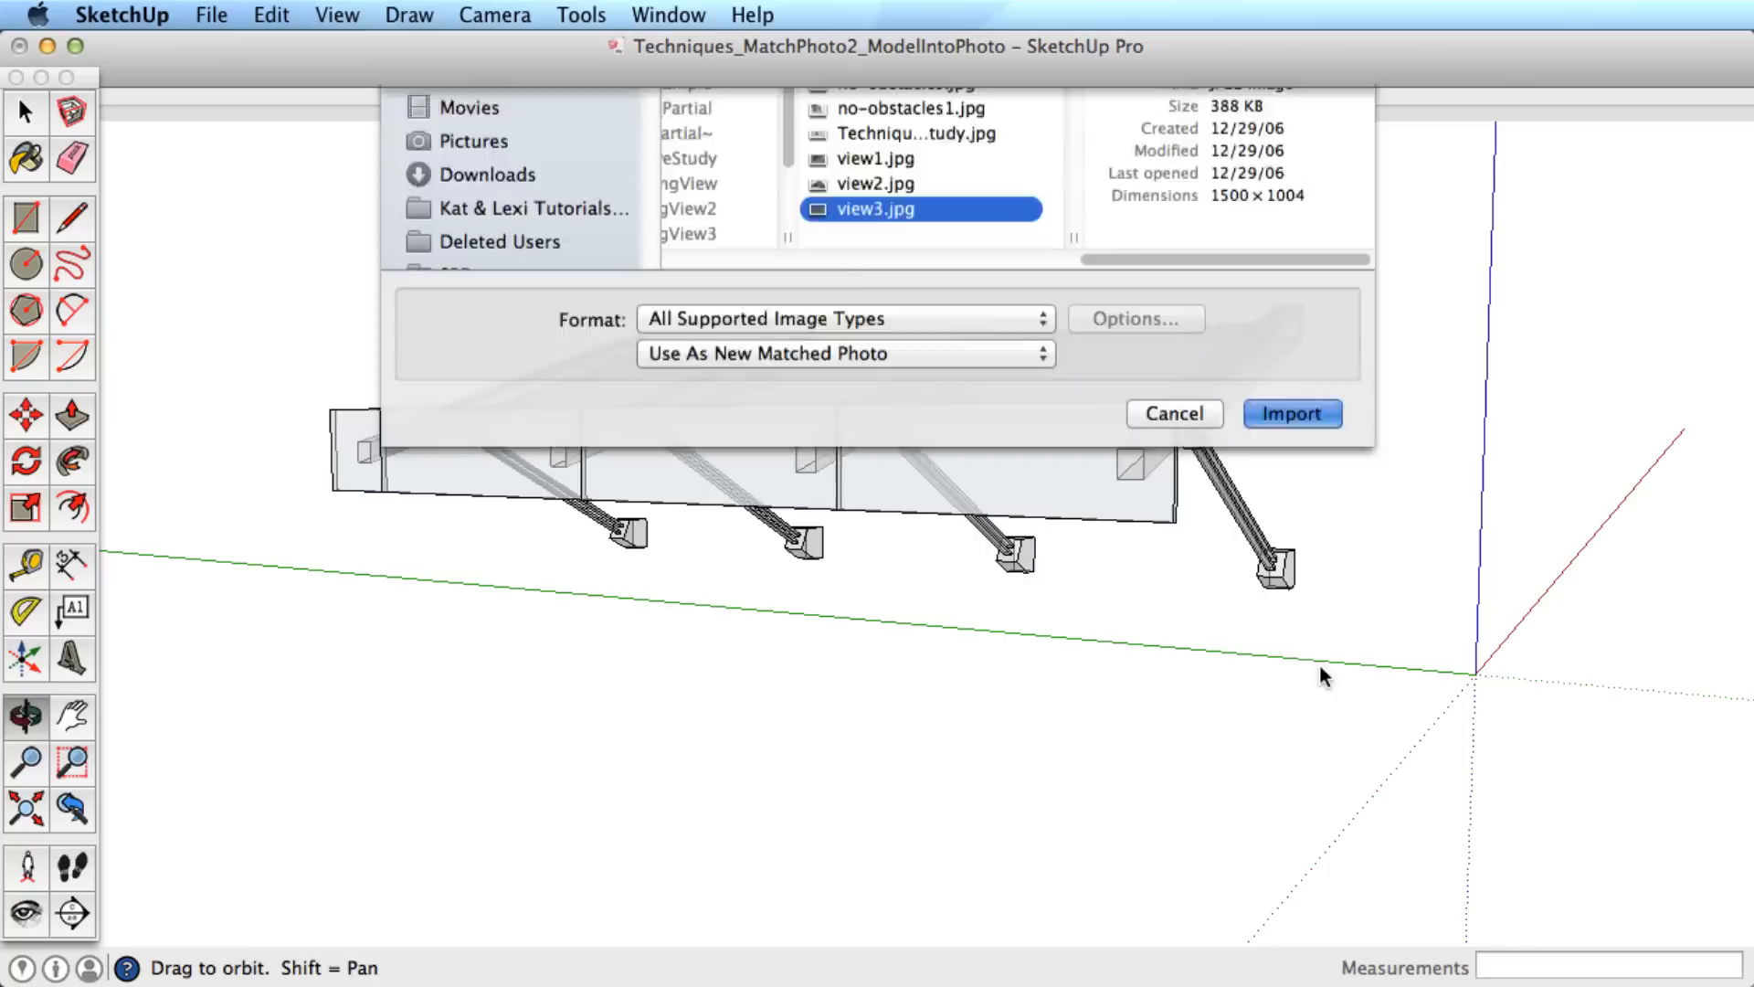
Import view3.jpg as a matched photo and show the model with its perspective grips
left_click(1290, 413)
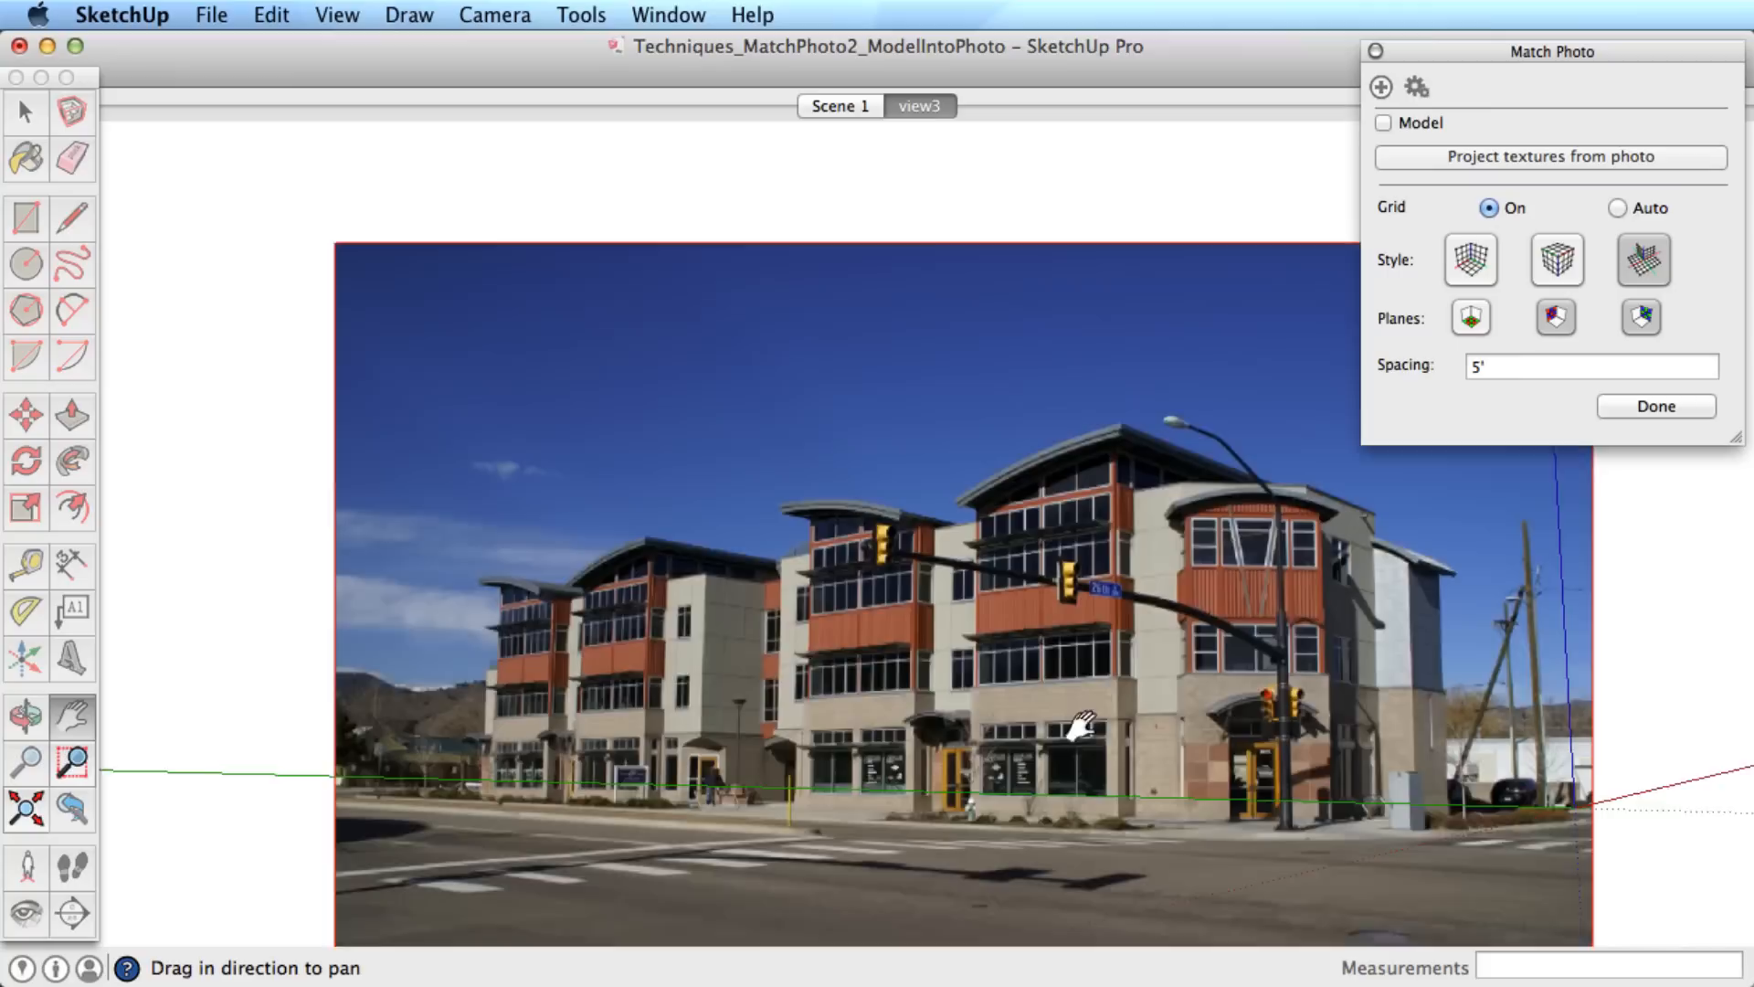
left_click(1383, 123)
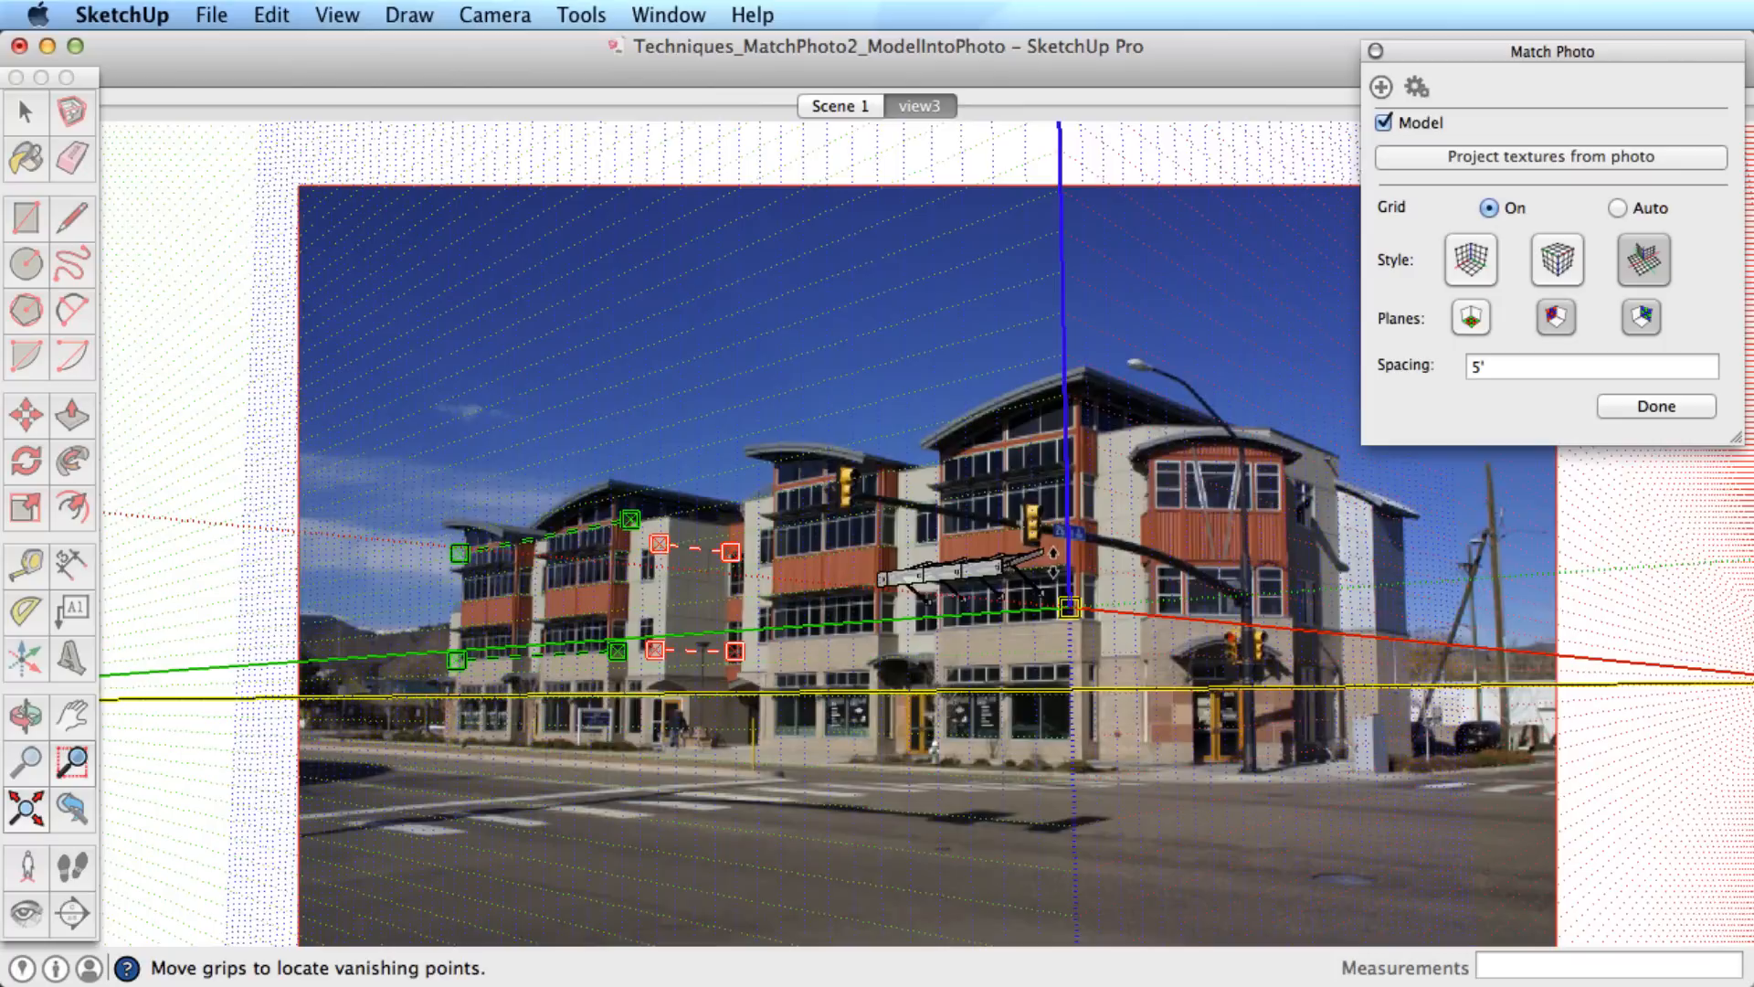